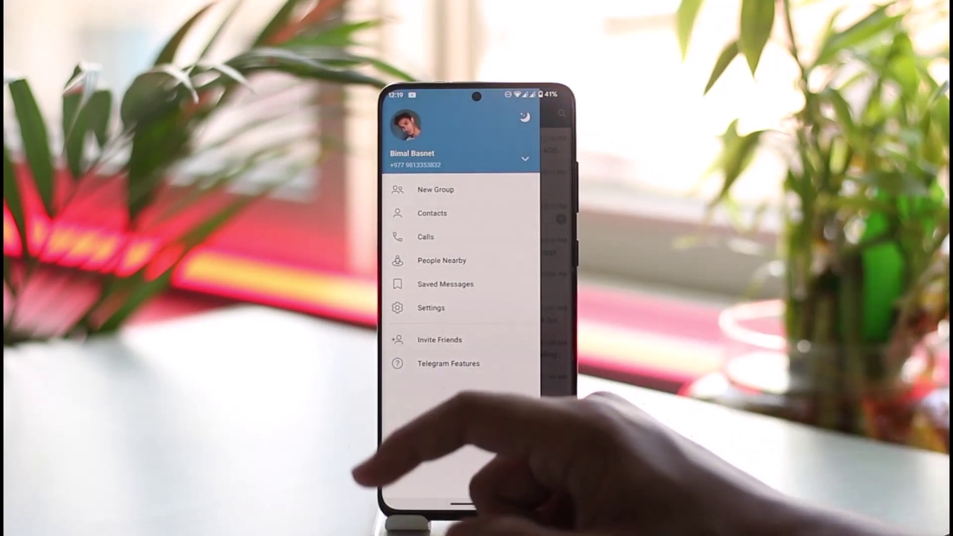
Go to Settings, then Privacy and Security, showing the contact sync and suggestion options.
{"action": "left_click", "coordinate": [431, 307]}
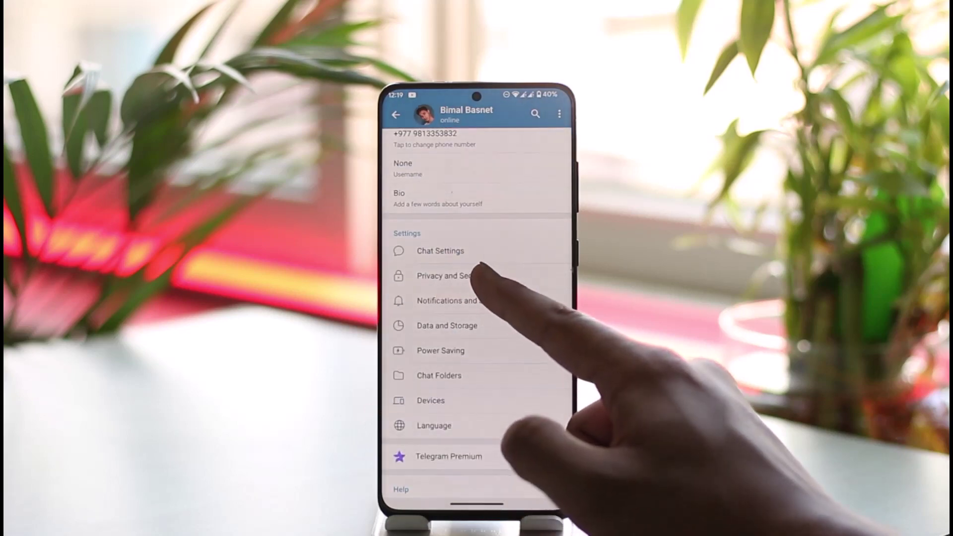
{"action": "left_click", "coordinate": [437, 276]}
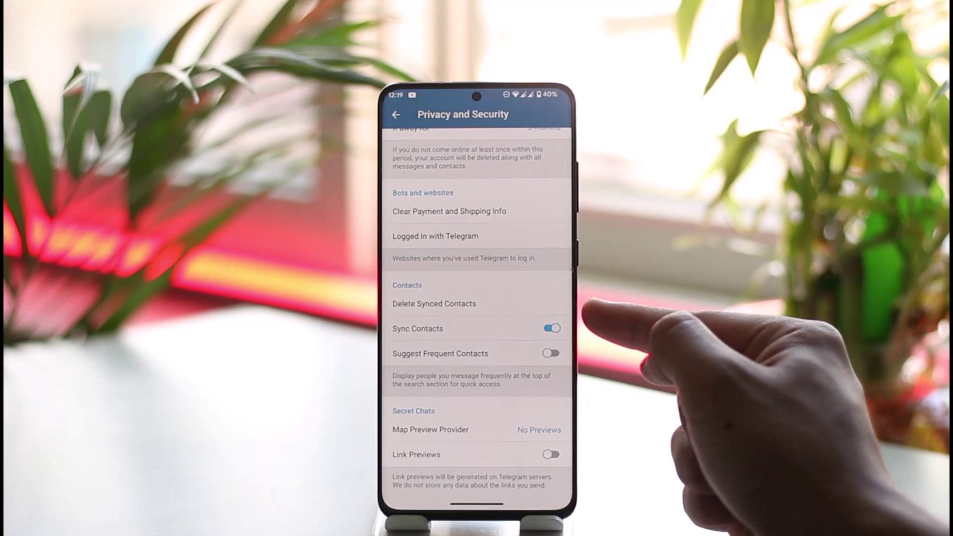
{"action": "left_click", "coordinate": [551, 329]}
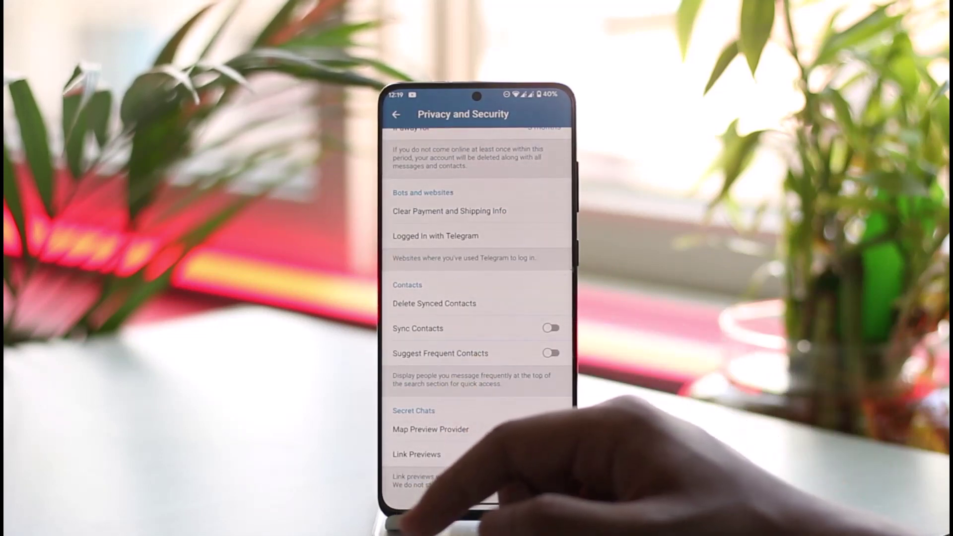
{"action": "left_click", "coordinate": [552, 328]}
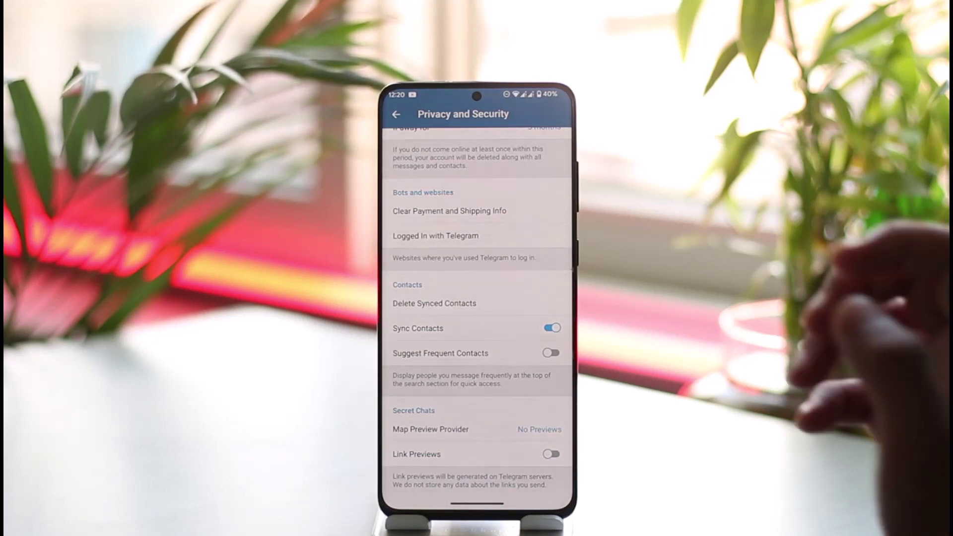
{"action": "left_click", "coordinate": [552, 353]}
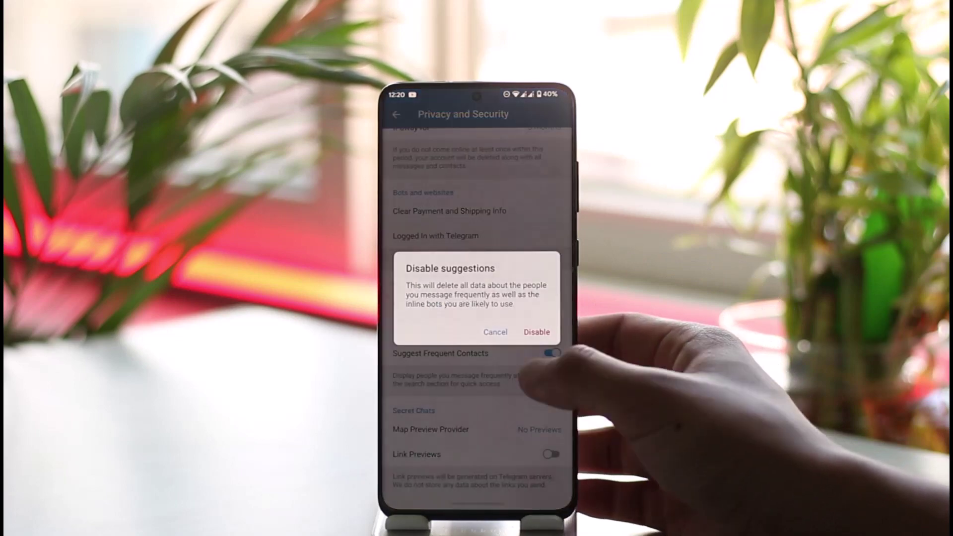
{"action": "left_click", "coordinate": [536, 332]}
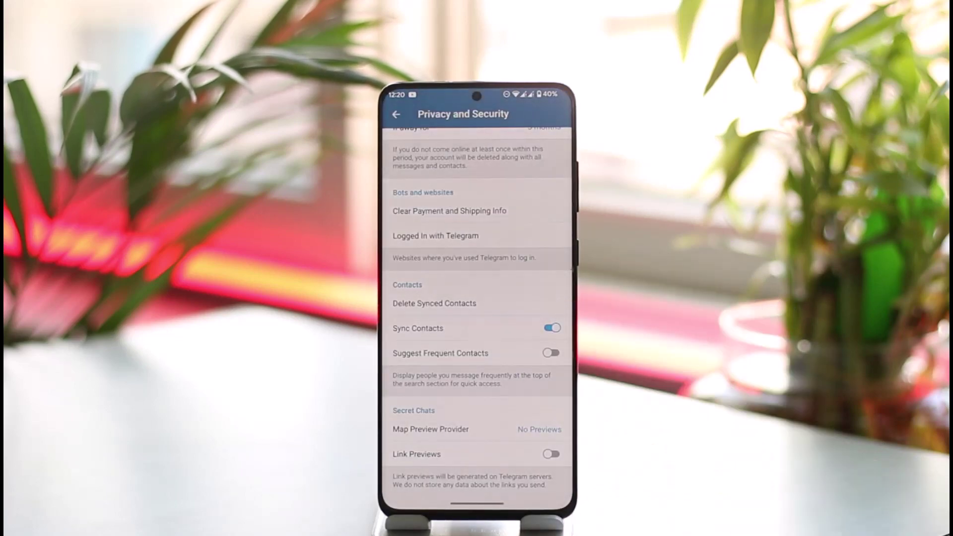